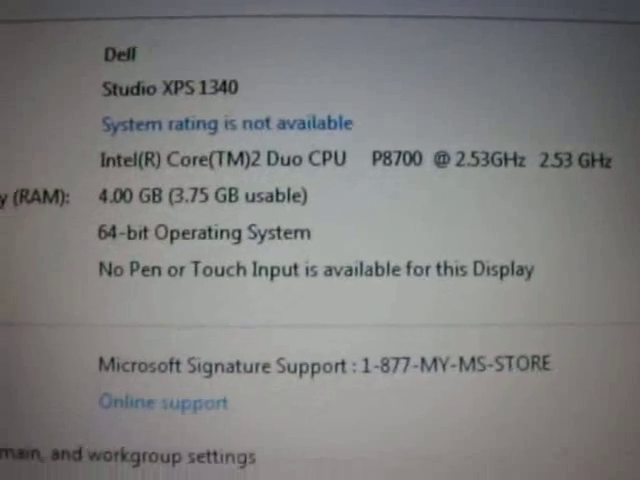
scroll("down", 3)
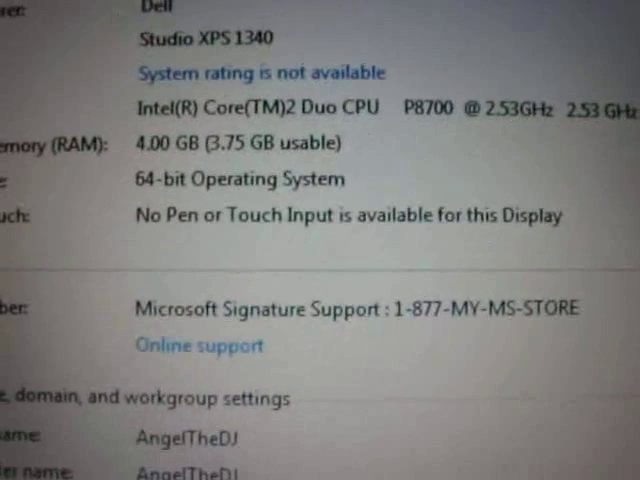